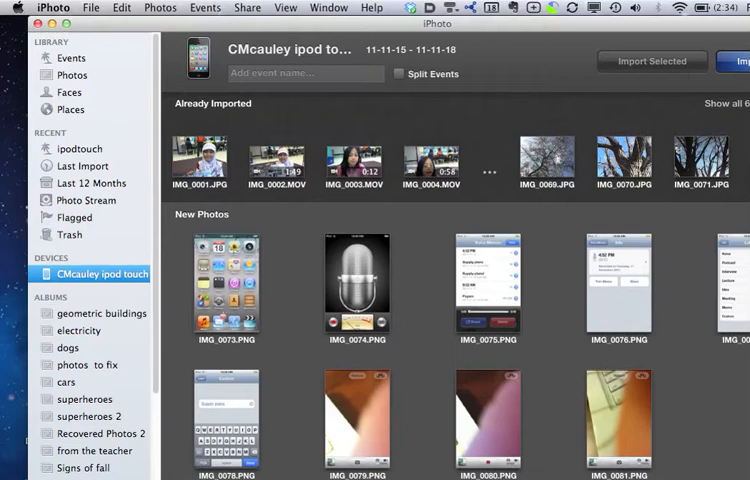
mouse_move(72, 76)
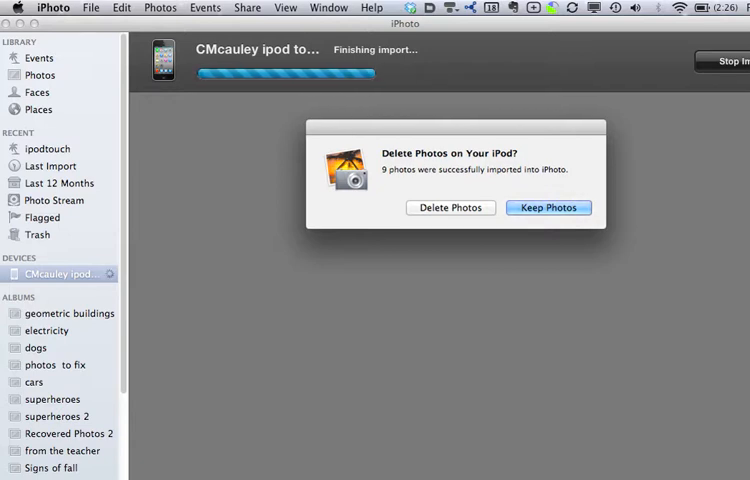
Keep the nine imported screenshots on the iPod instead of deleting them
left_click(548, 208)
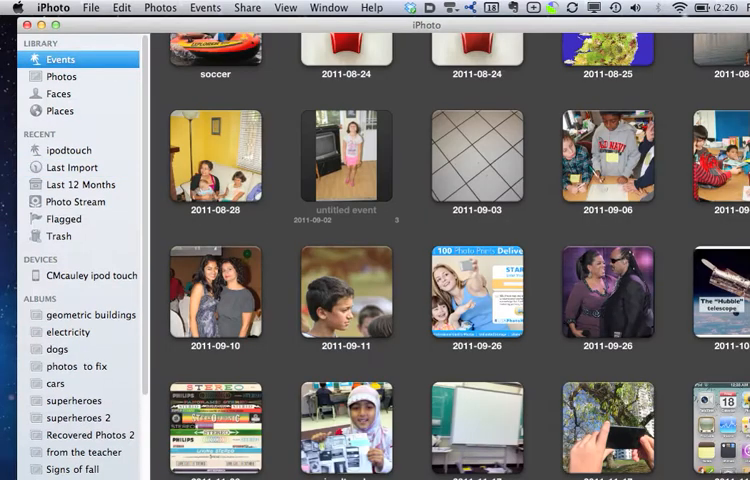
Open the untitled 18 November 2011 event to show its nine iPod screenshots
double_click(344, 150)
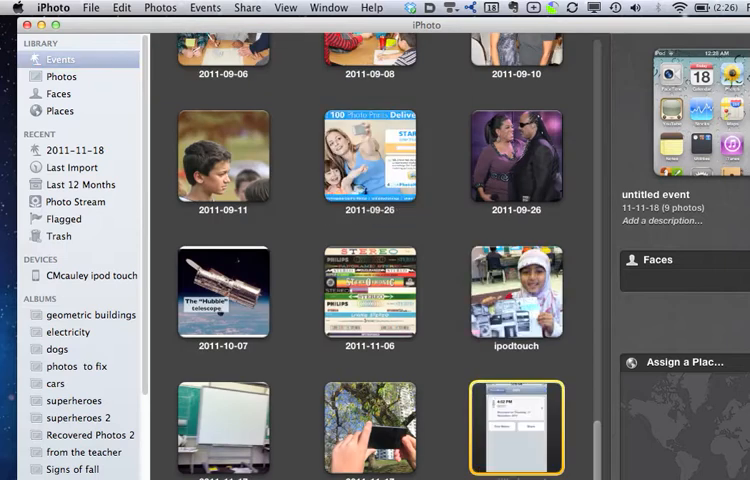
double_click(516, 428)
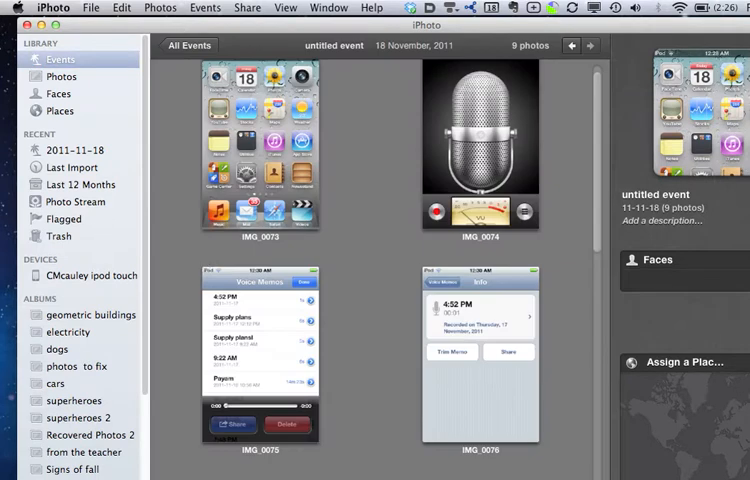
scroll("down", 3)
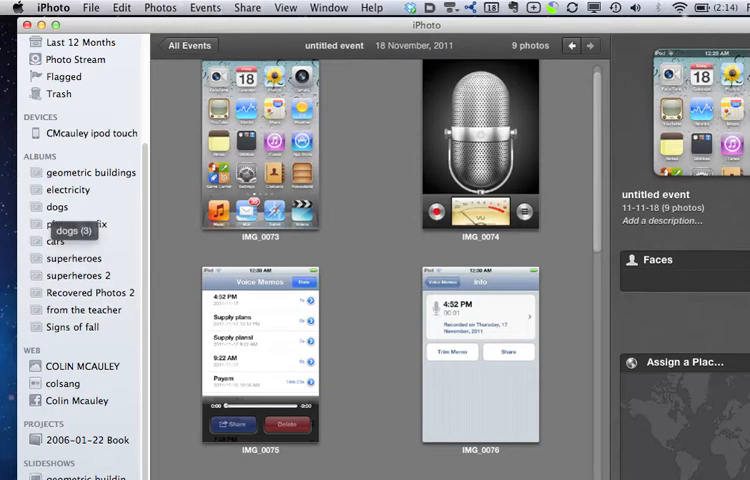
View the dogs album, then switch to the Signs of fall album with its 27 photos
left_click(56, 206)
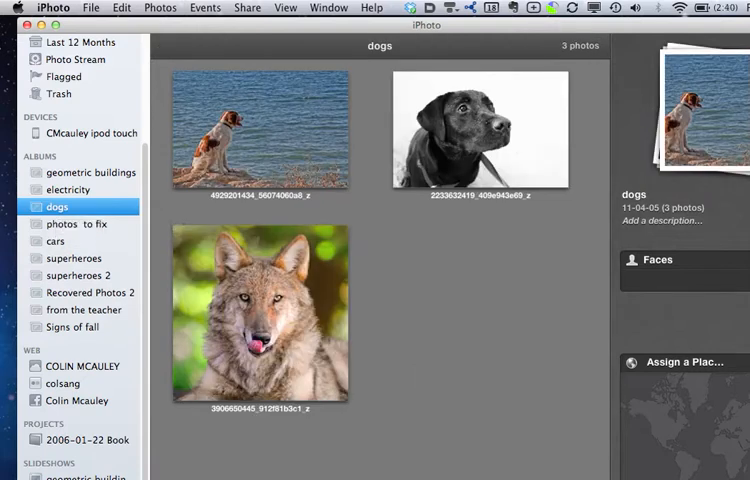
left_click(72, 328)
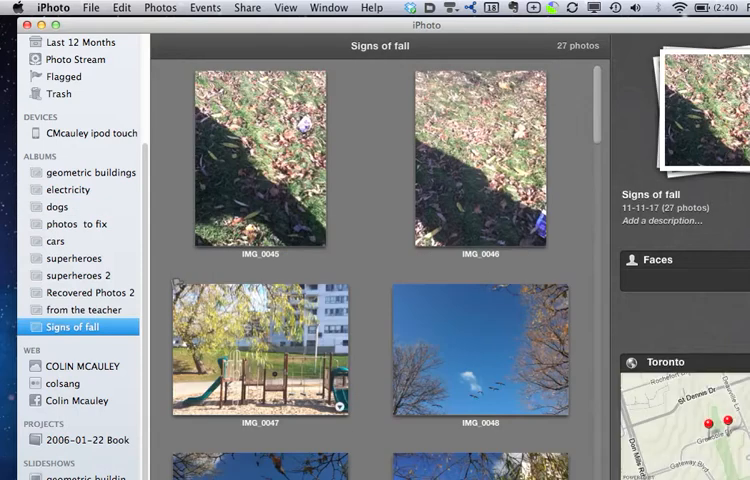